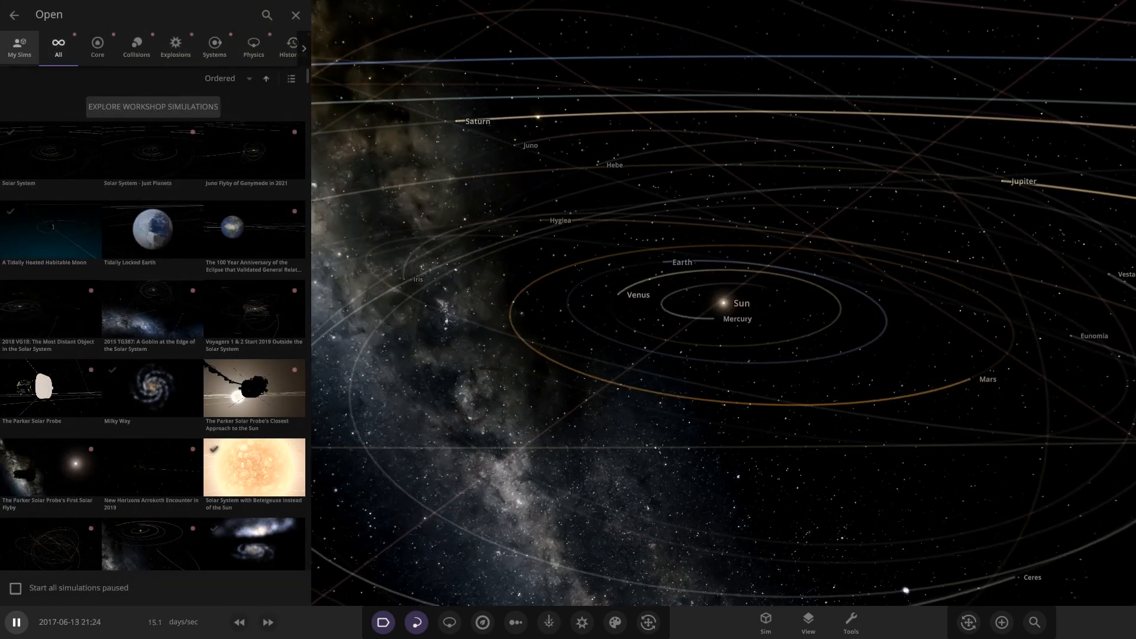
Browse the subscribed Workshop simulations and scroll to 'Flat Earth in Universe Sandbox'.
{"action": "left_click", "coordinate": [152, 106]}
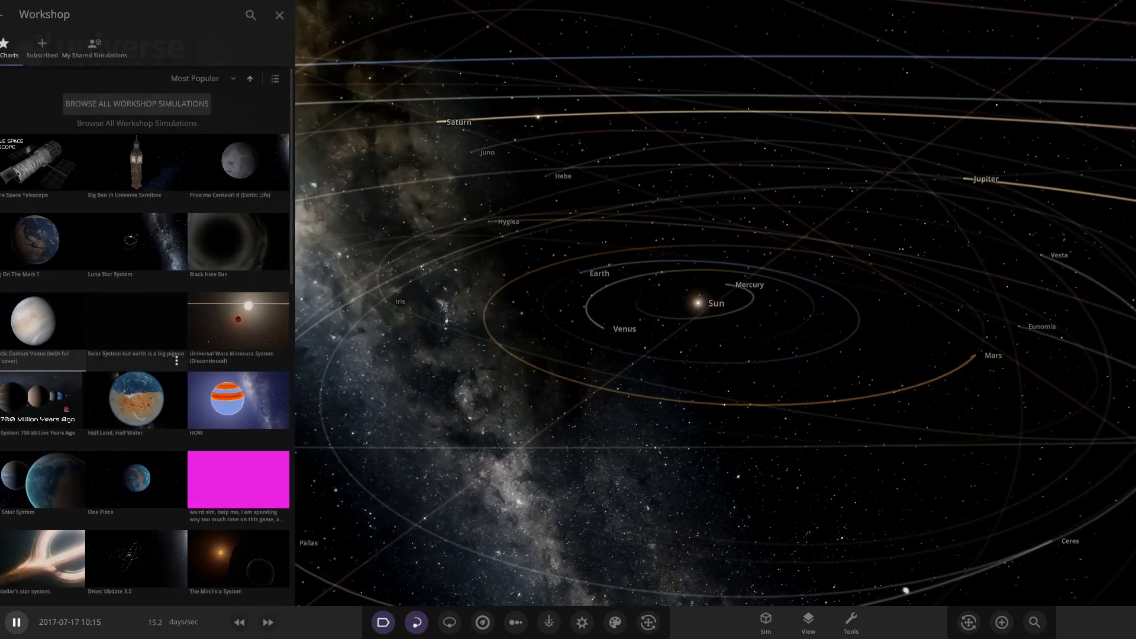
{"action": "left_click", "coordinate": [42, 45]}
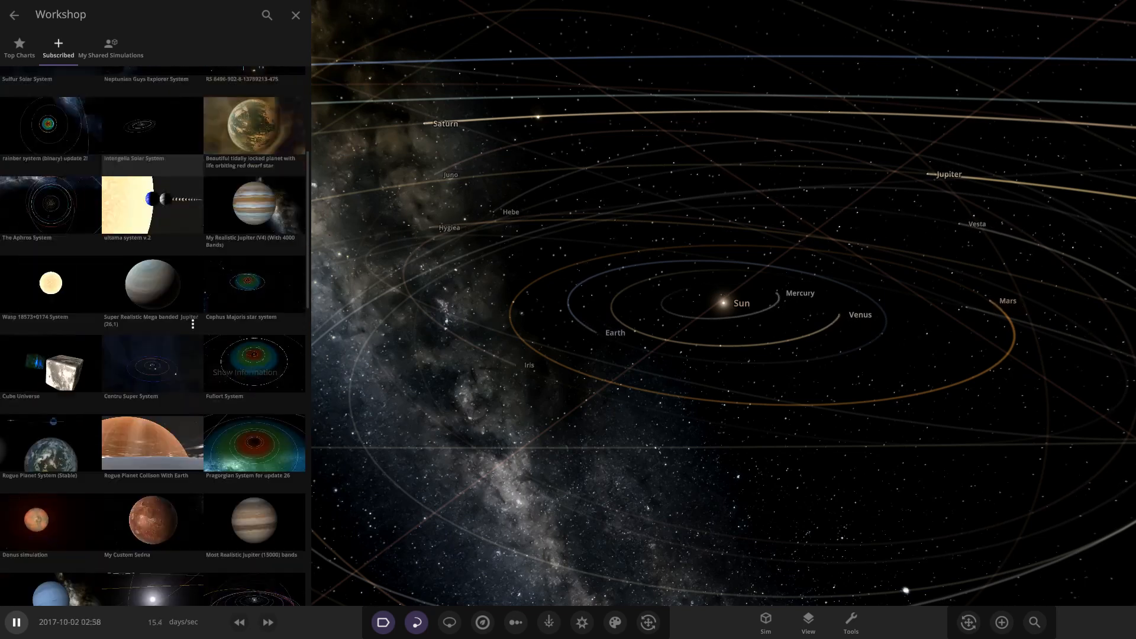
{"action": "scroll", "scroll_direction": "down", "scroll_amount": 3}
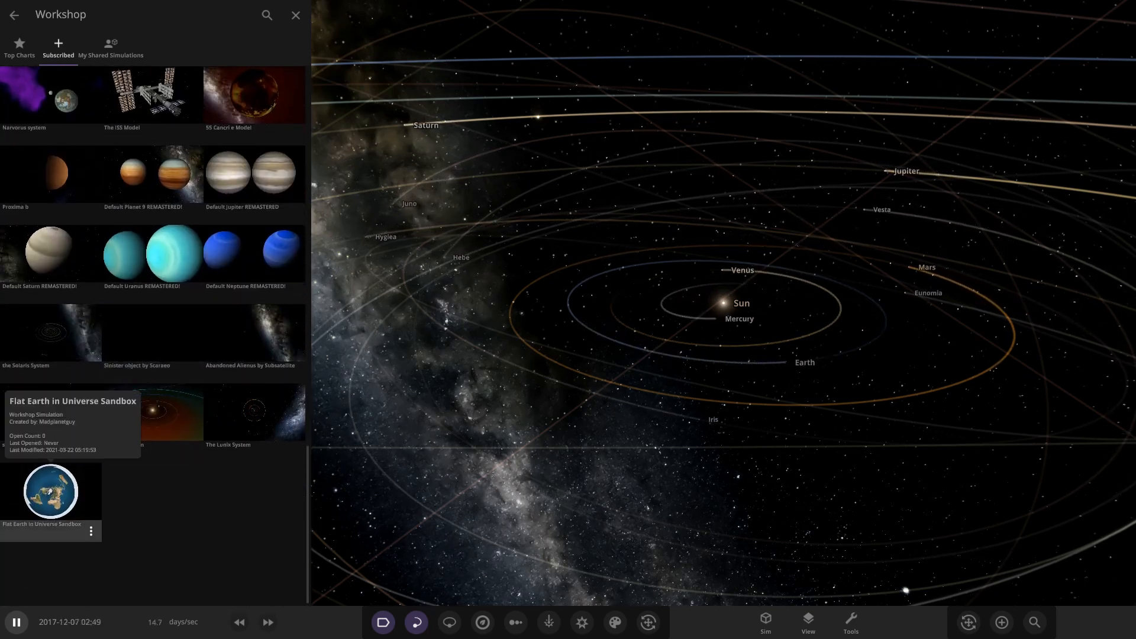
Load the 'Flat Earth in Universe Sandbox' simulation from the Subscribed list.
{"action": "left_click", "coordinate": [294, 14]}
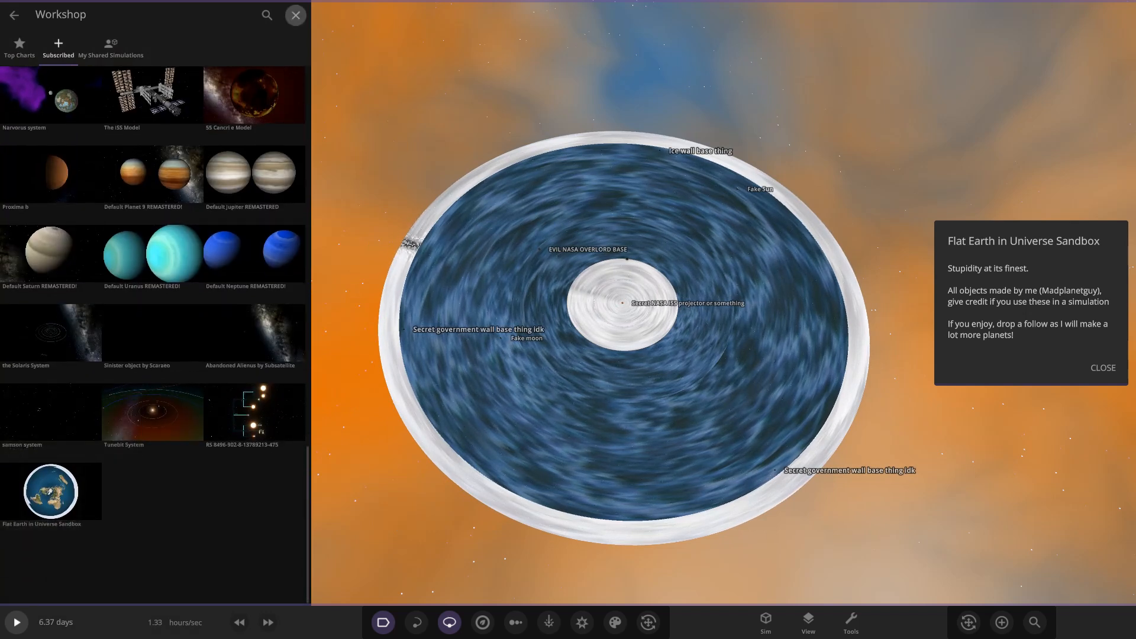
Close the Workshop browser and select the Fake Sun object.
{"action": "left_click", "coordinate": [295, 14]}
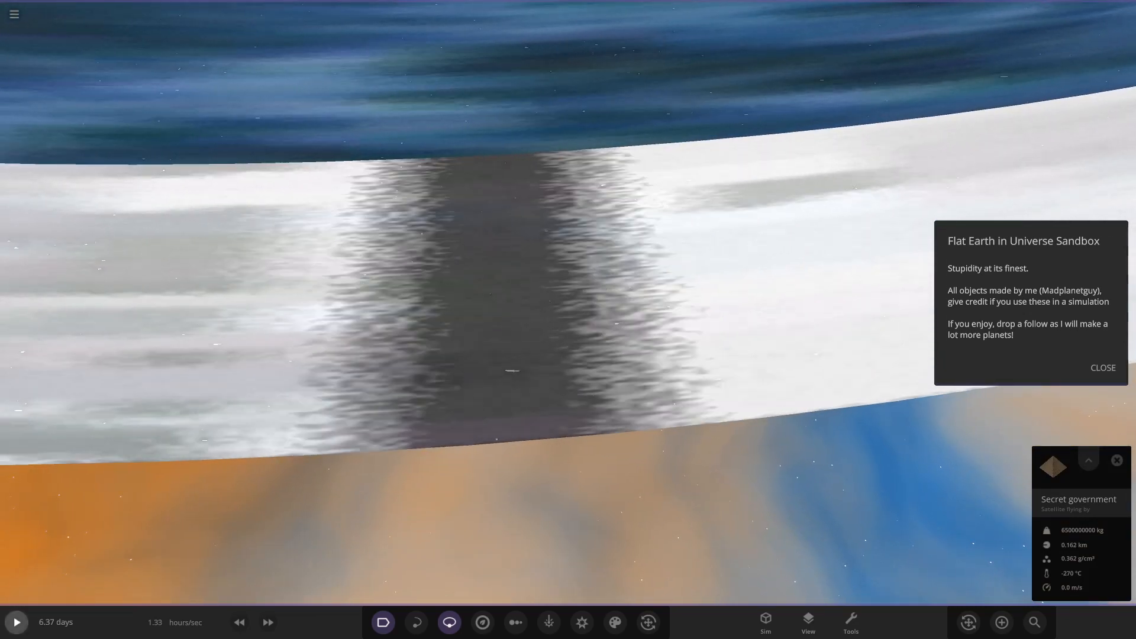
{"action": "left_click", "coordinate": [16, 622]}
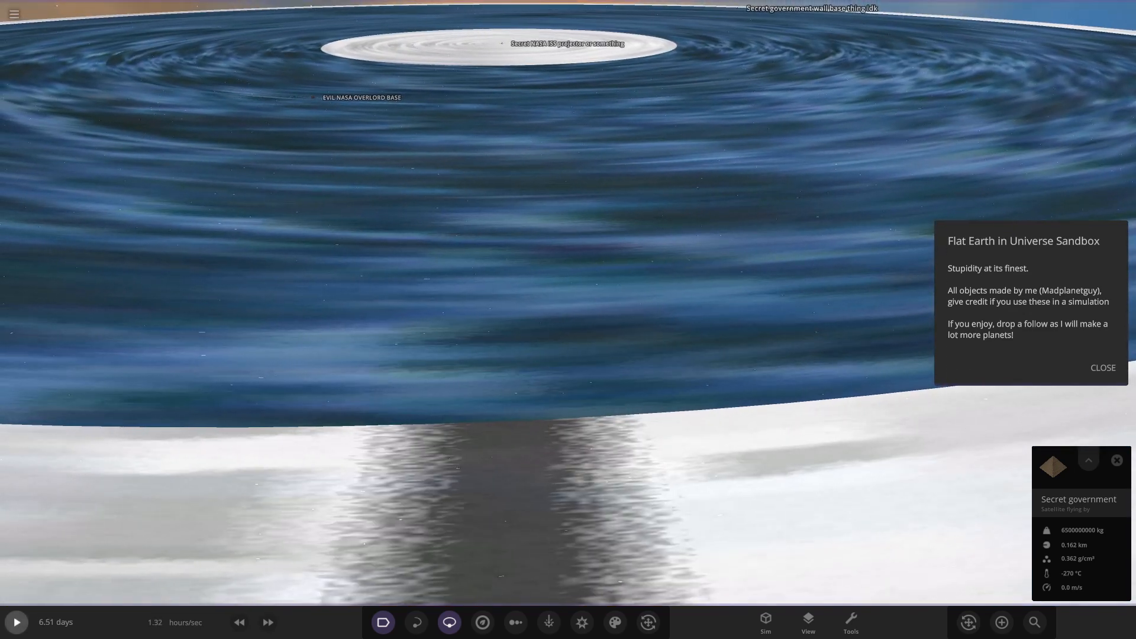
{"action": "left_click", "coordinate": [15, 622]}
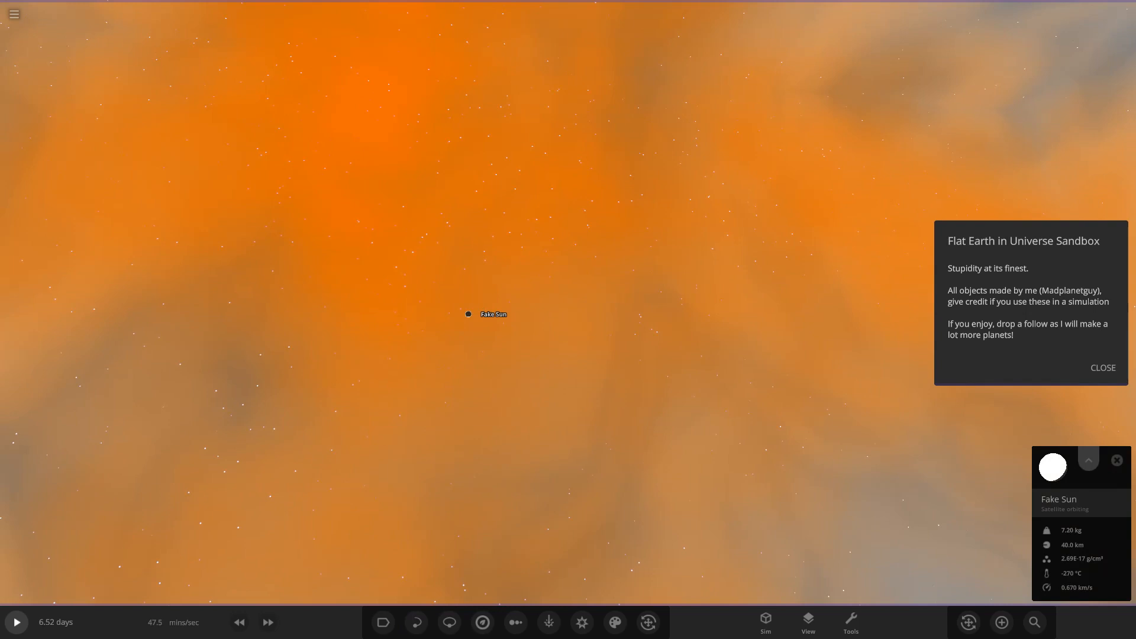
Open the Fake Sun's full properties, then switch to the 24 kg disk's properties.
{"action": "left_click", "coordinate": [1087, 460]}
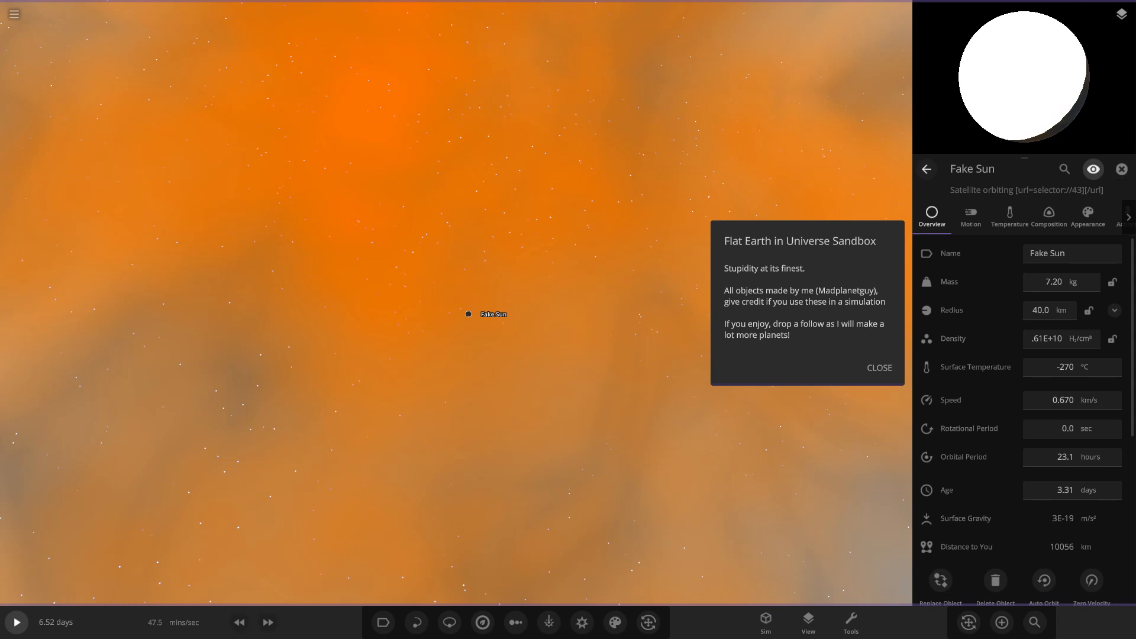
{"action": "left_click", "coordinate": [1120, 168]}
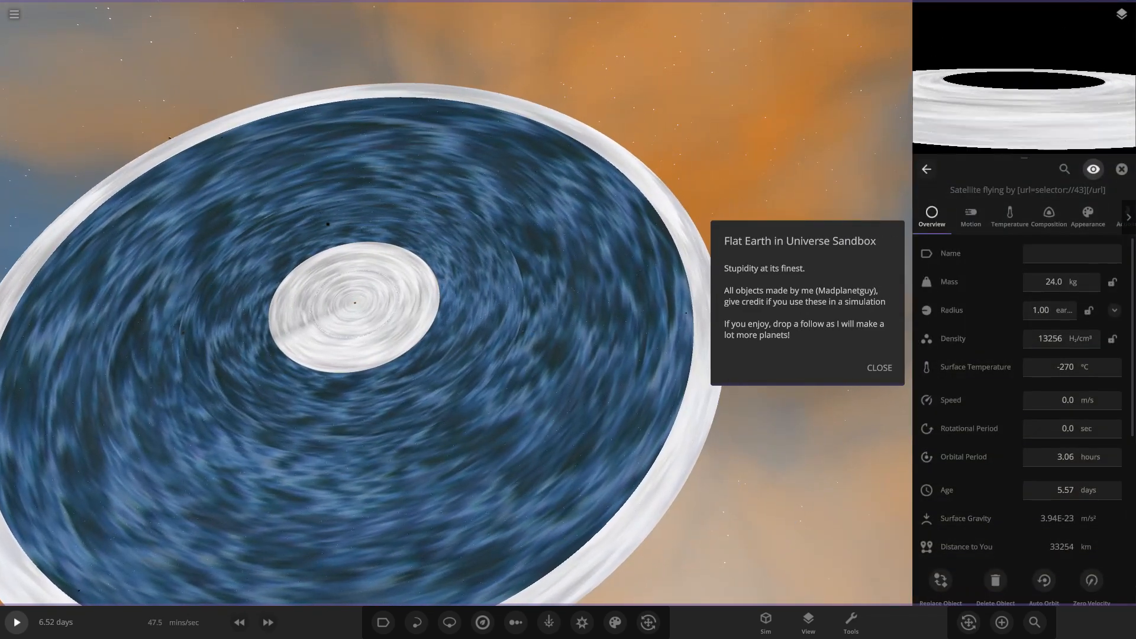
Place an Earth from the Add catalogue beside the disk and close the catalogue.
{"action": "left_click", "coordinate": [1001, 622]}
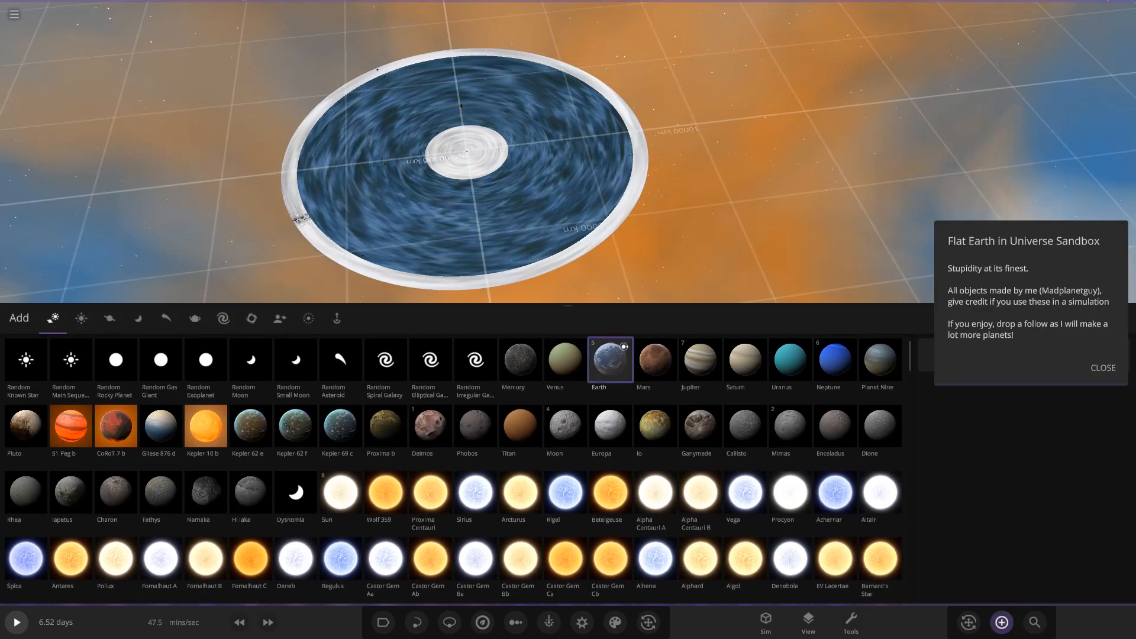
{"action": "left_click", "coordinate": [610, 359]}
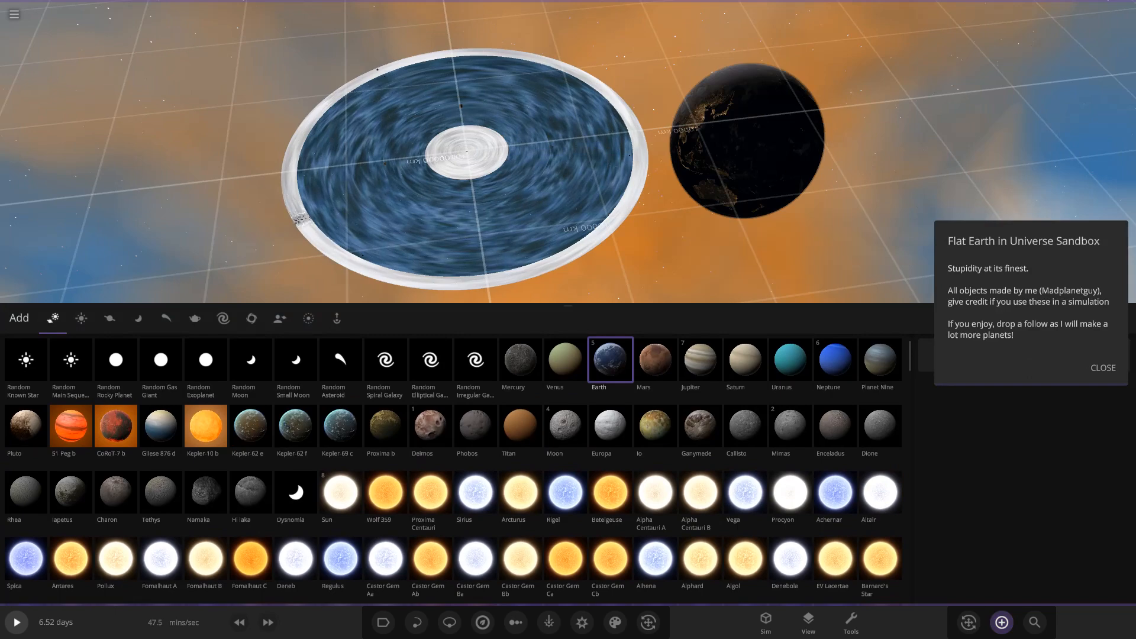
{"action": "left_click", "coordinate": [1101, 368]}
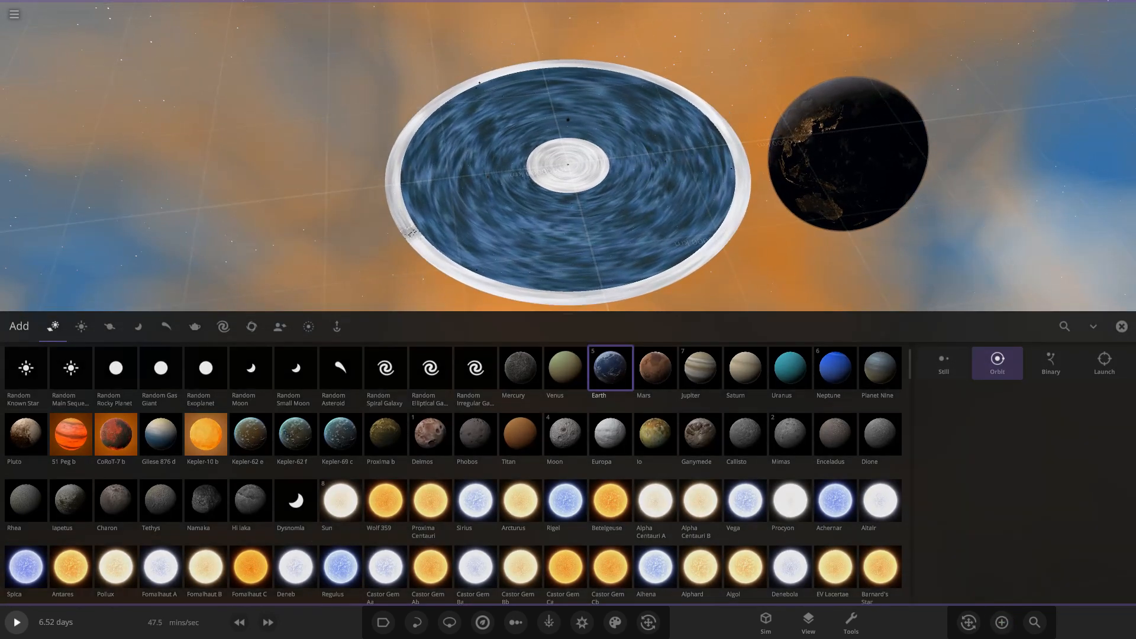
{"action": "left_click", "coordinate": [1120, 326]}
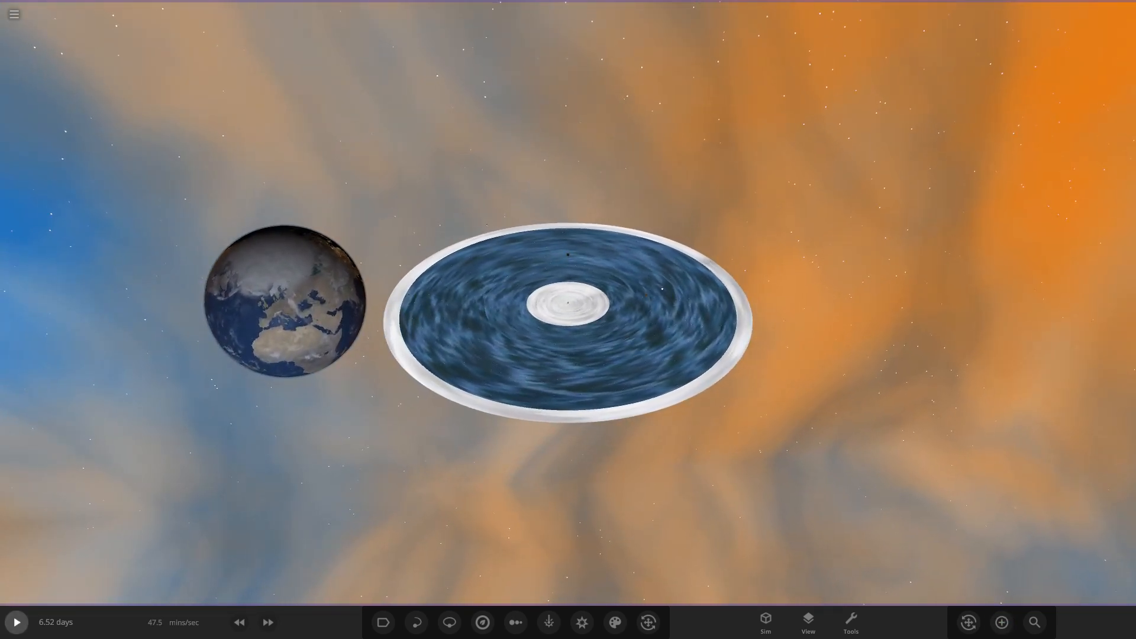
Resume the simulation and view the Earth and Secret NASA ISS info.
{"action": "left_click", "coordinate": [15, 621]}
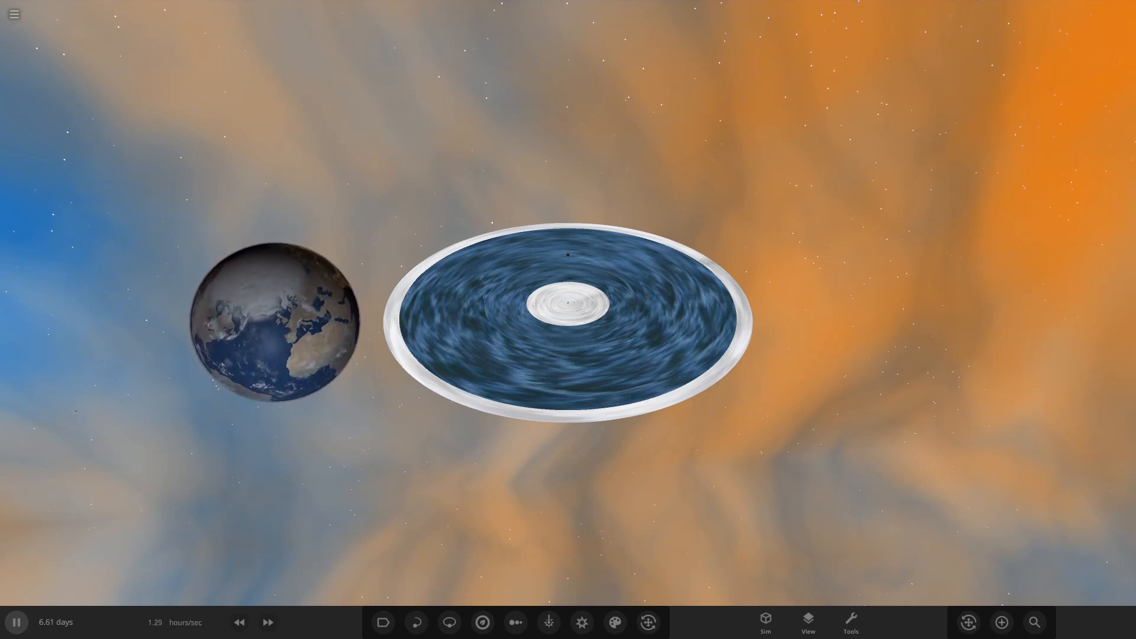
{"action": "left_click", "coordinate": [274, 325]}
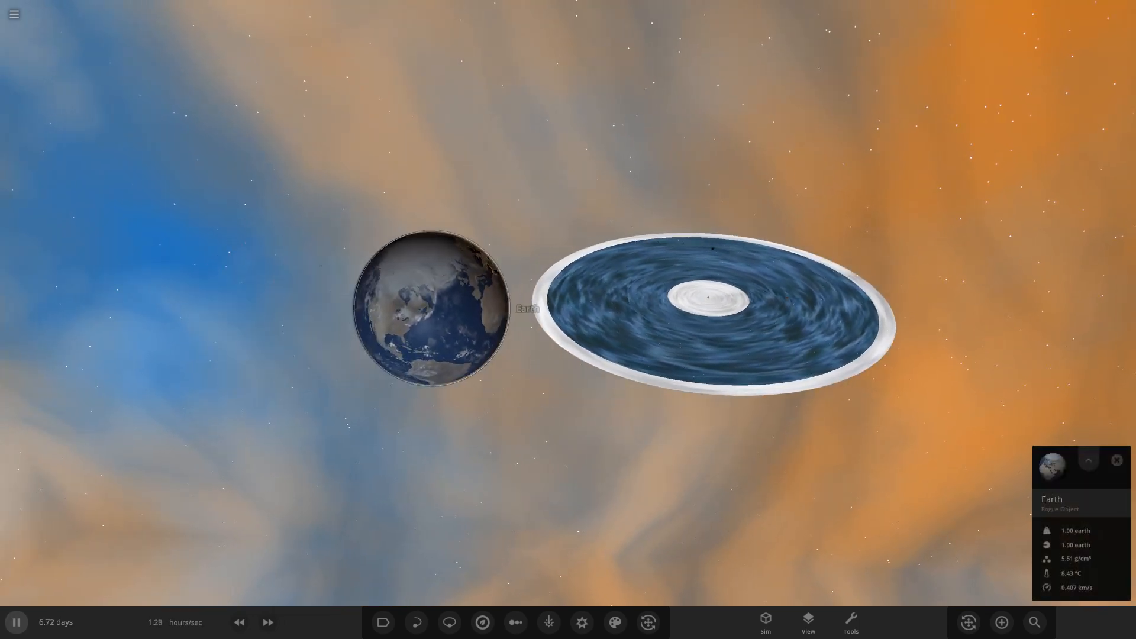
{"action": "left_click", "coordinate": [684, 298]}
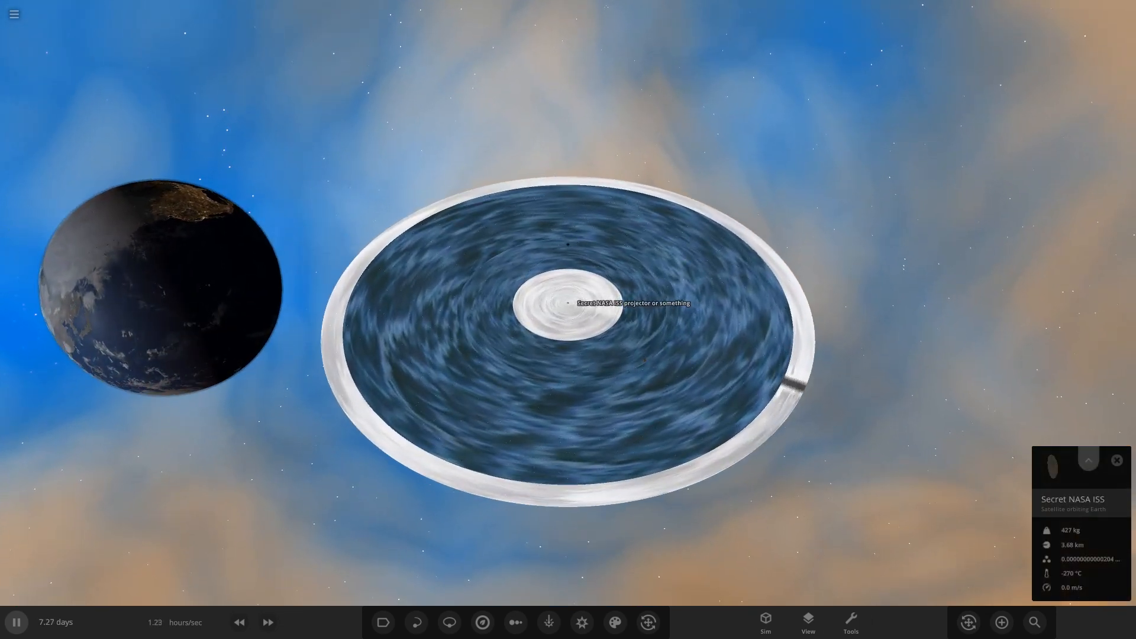
{"action": "left_click", "coordinate": [1087, 461]}
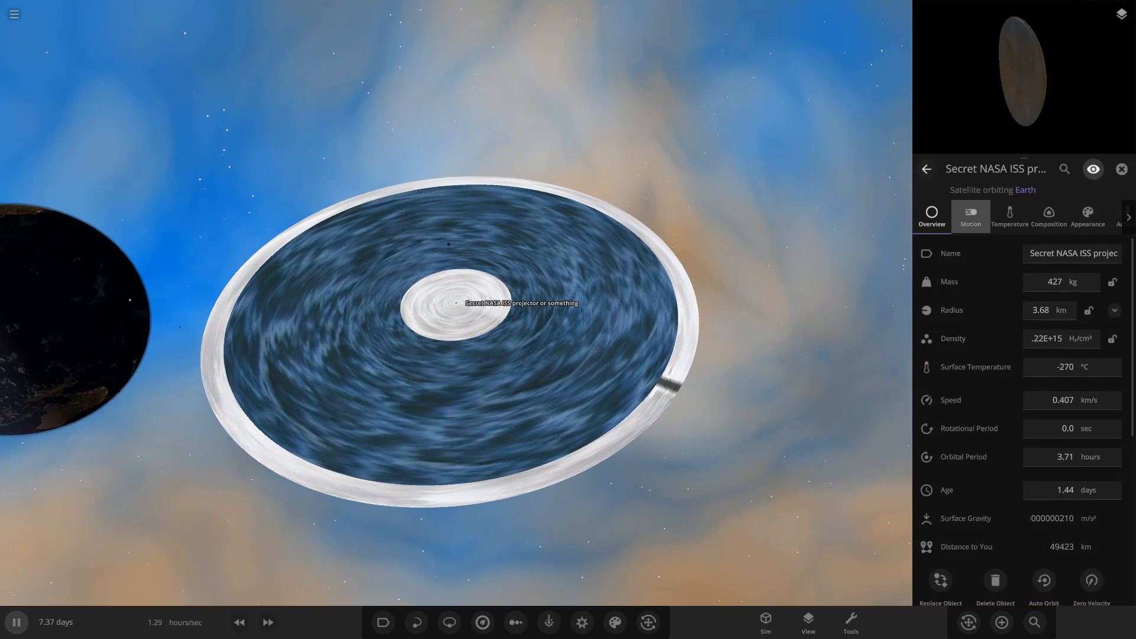
{"action": "left_click", "coordinate": [969, 216]}
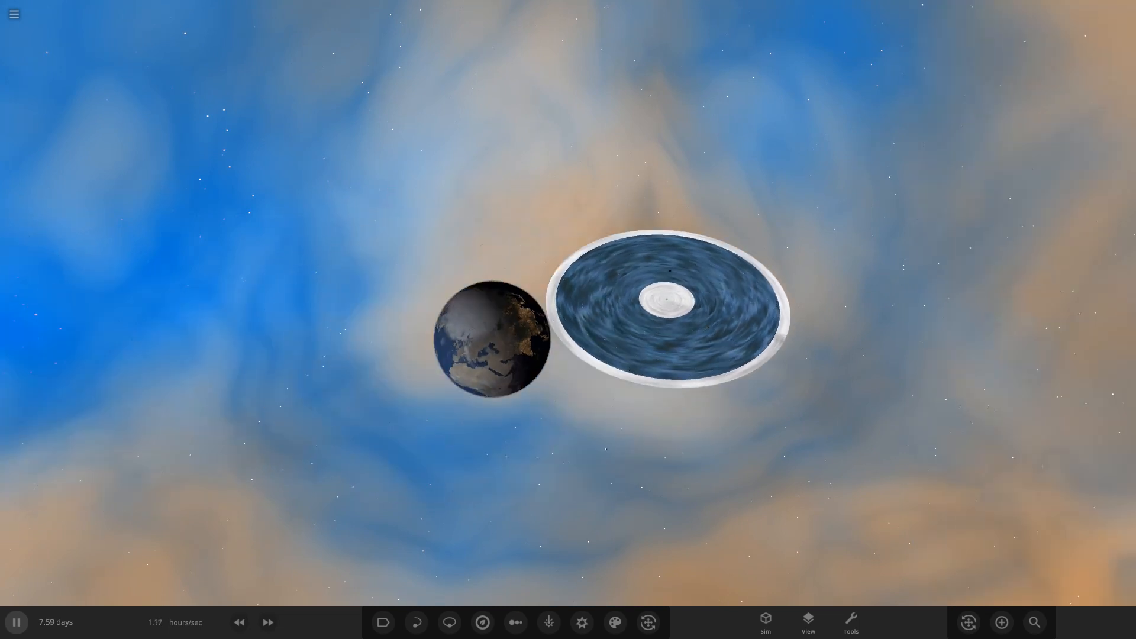
{"action": "left_click", "coordinate": [493, 340]}
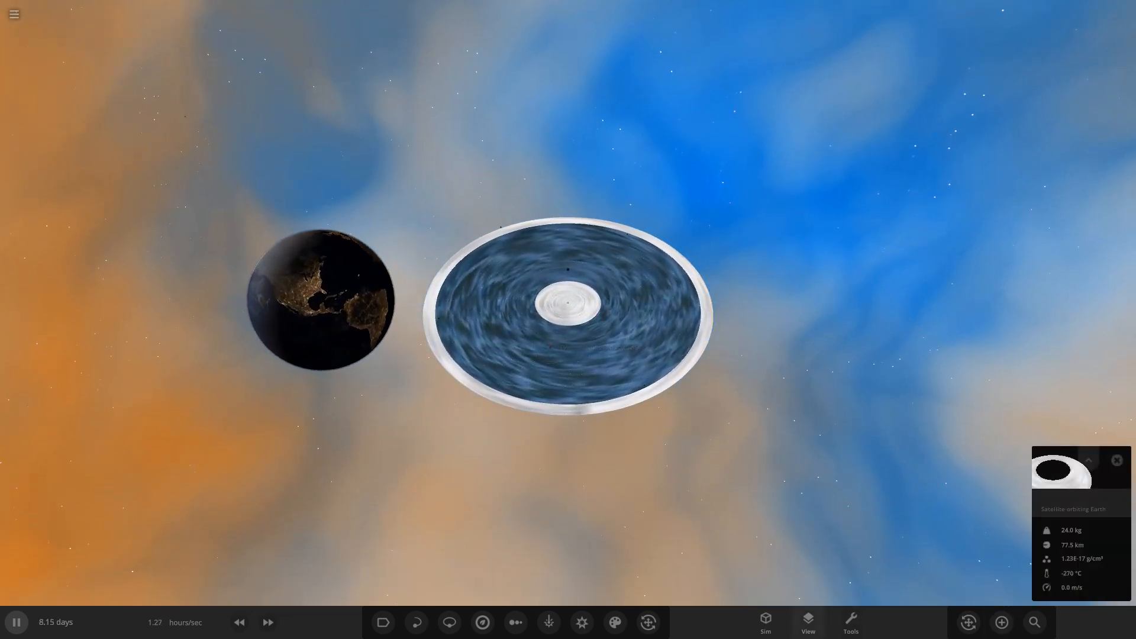
Select Earth while the disk warps around the dark central mass.
{"action": "left_click", "coordinate": [765, 622]}
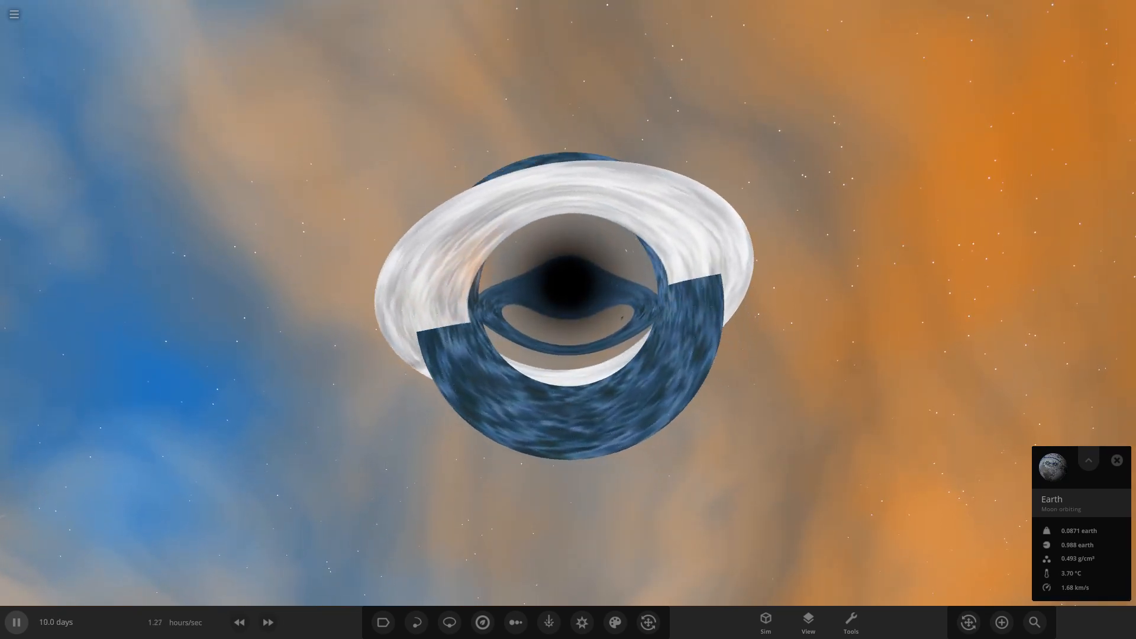
Zoom the camera and reopen the Workshop list as the disk twists apart.
{"action": "scroll", "scroll_direction": "up", "scroll_amount": 3}
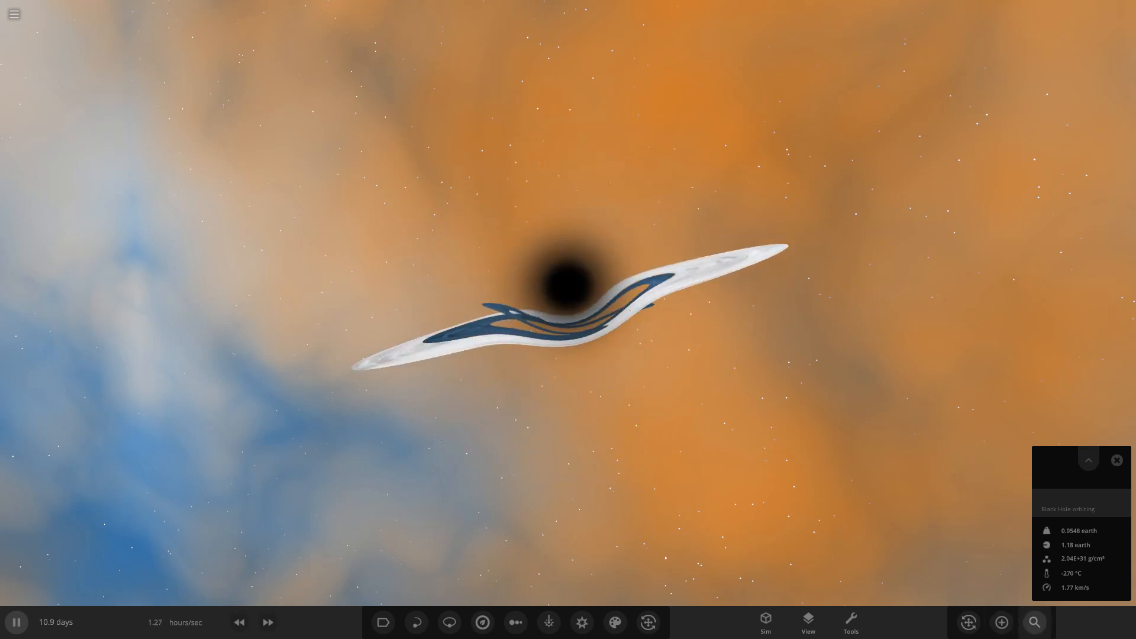
{"action": "left_click", "coordinate": [1033, 622]}
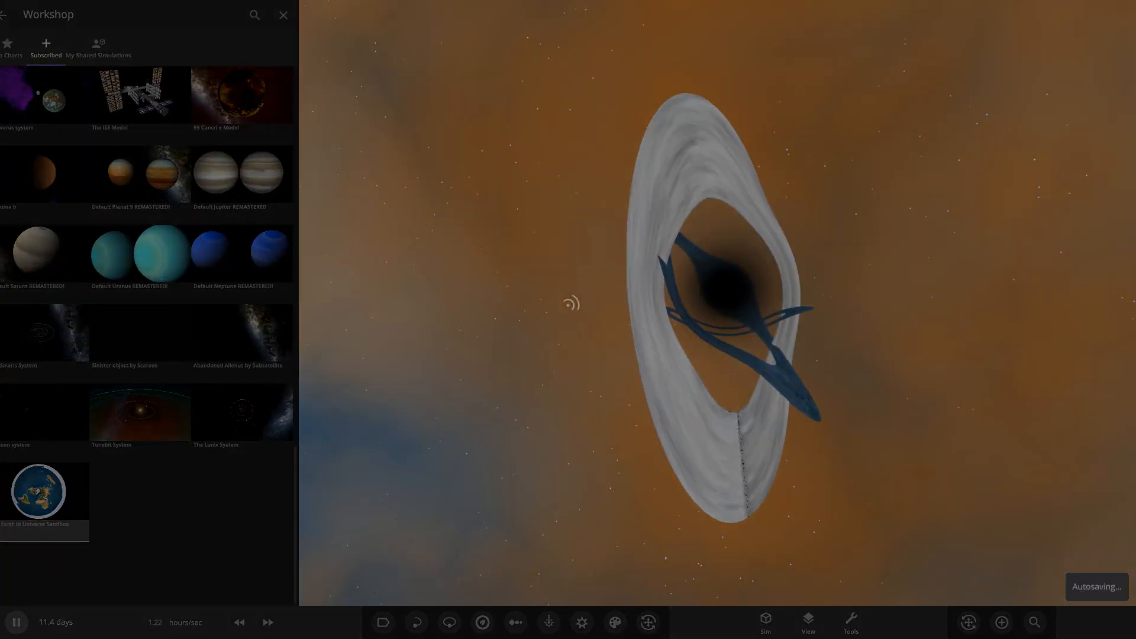
Reload 'Flat Earth in Universe Sandbox' and add an Earth beside the disk.
{"action": "left_click", "coordinate": [283, 14]}
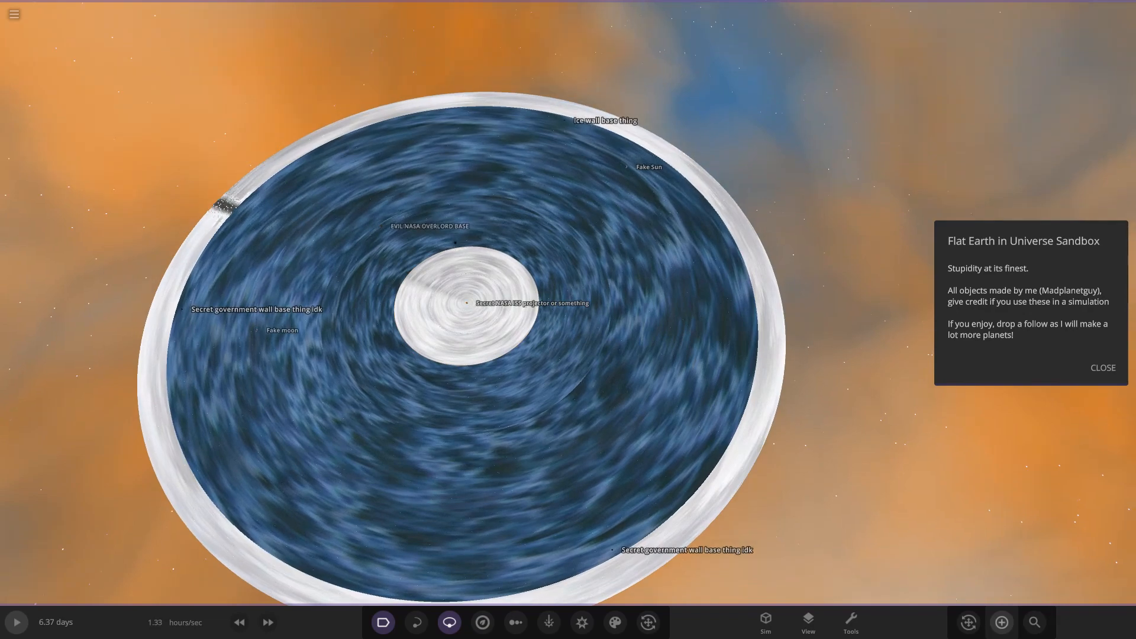
{"action": "left_click", "coordinate": [1000, 622]}
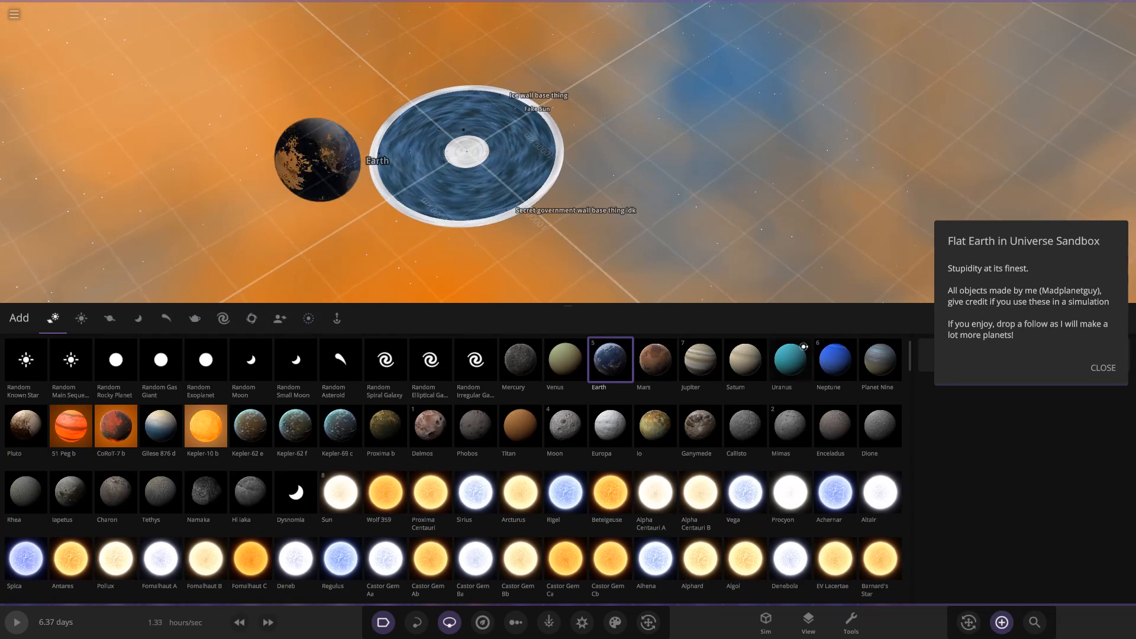
{"action": "left_click", "coordinate": [1101, 368]}
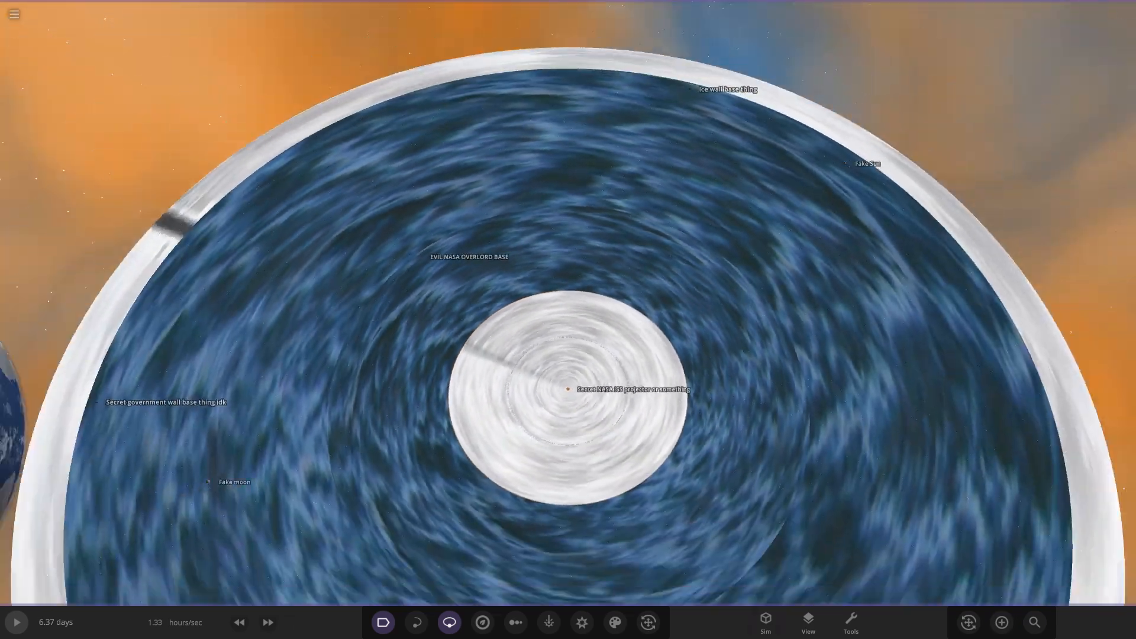
Reset the camera from the View panel and focus on Earth.
{"action": "left_click", "coordinate": [806, 622]}
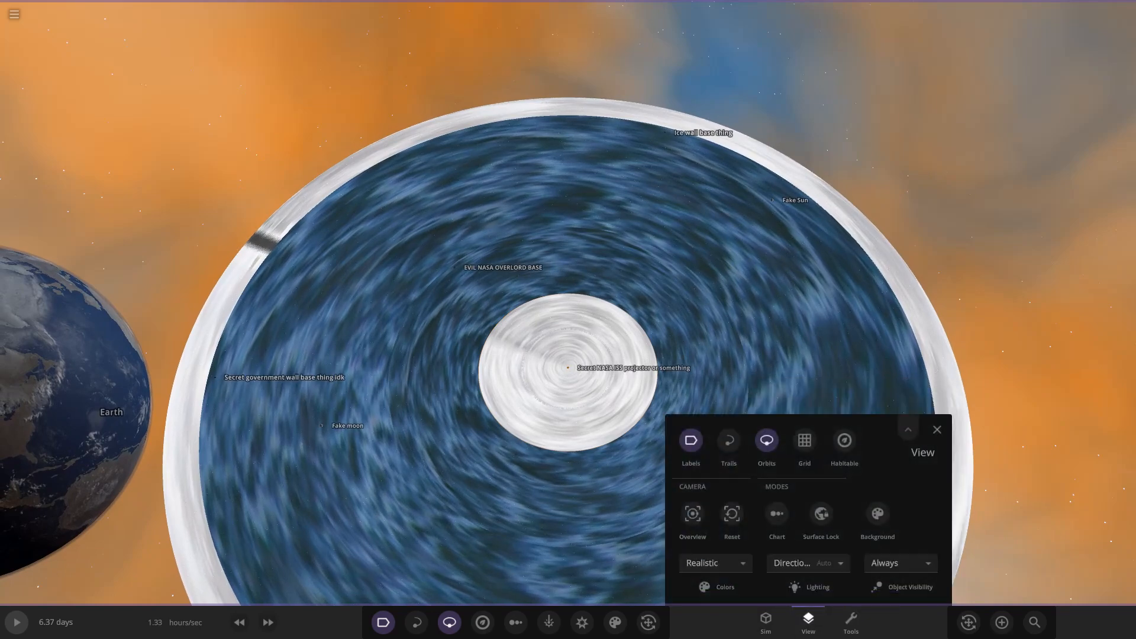
{"action": "left_click", "coordinate": [764, 622]}
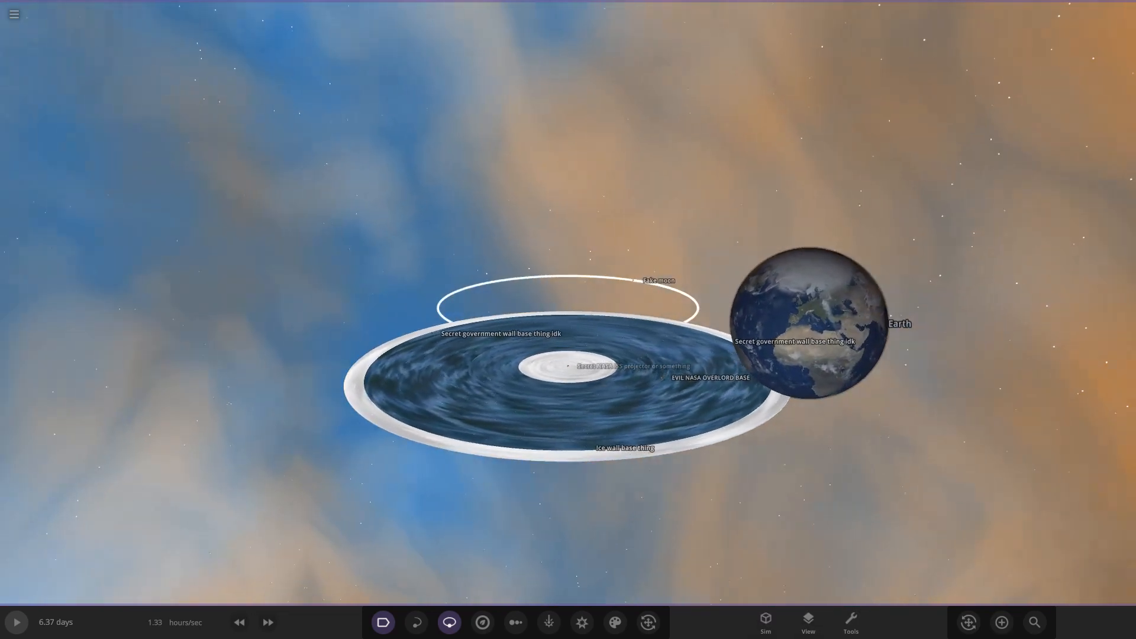
{"action": "left_click", "coordinate": [816, 322]}
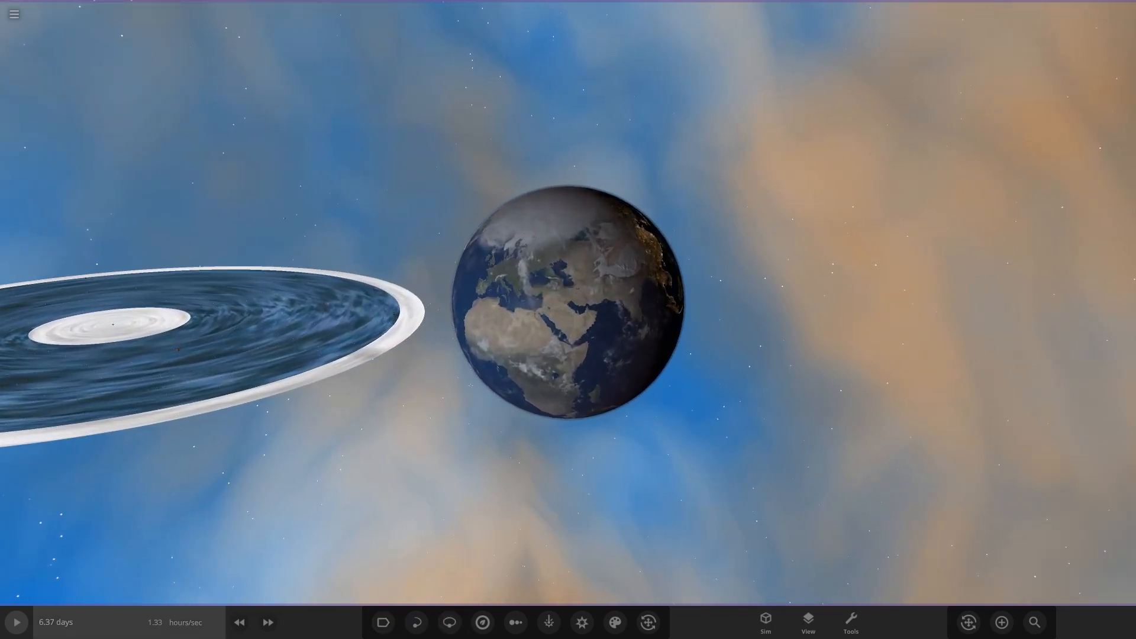
Start the simulation and fast-forward it to about 2.5 hours per second.
{"action": "left_click", "coordinate": [16, 621]}
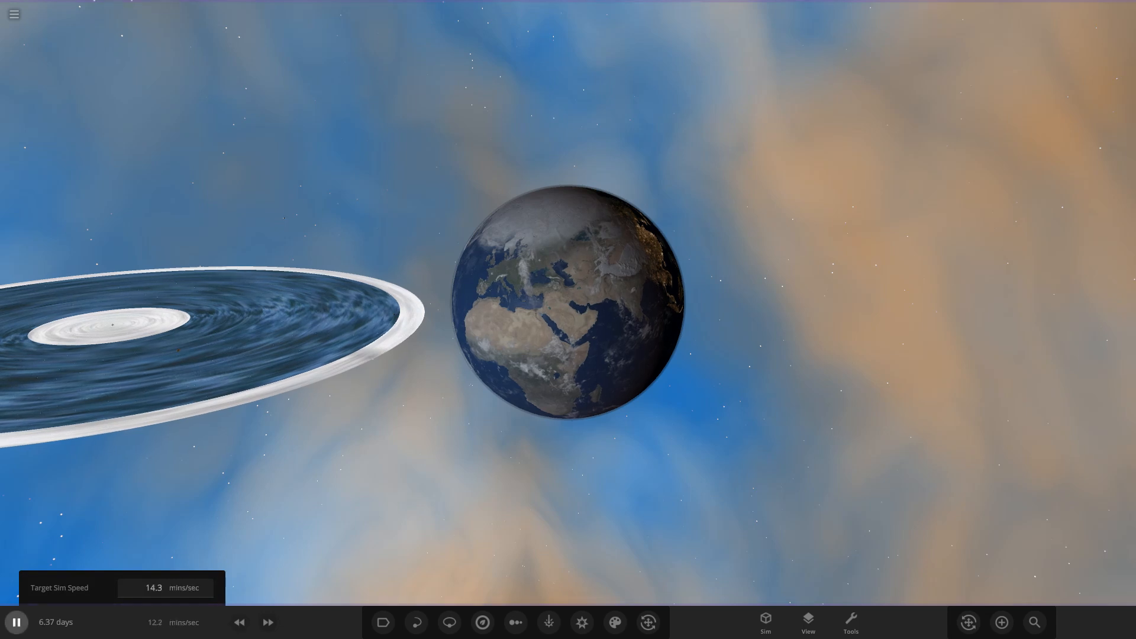
{"action": "left_click", "coordinate": [267, 622]}
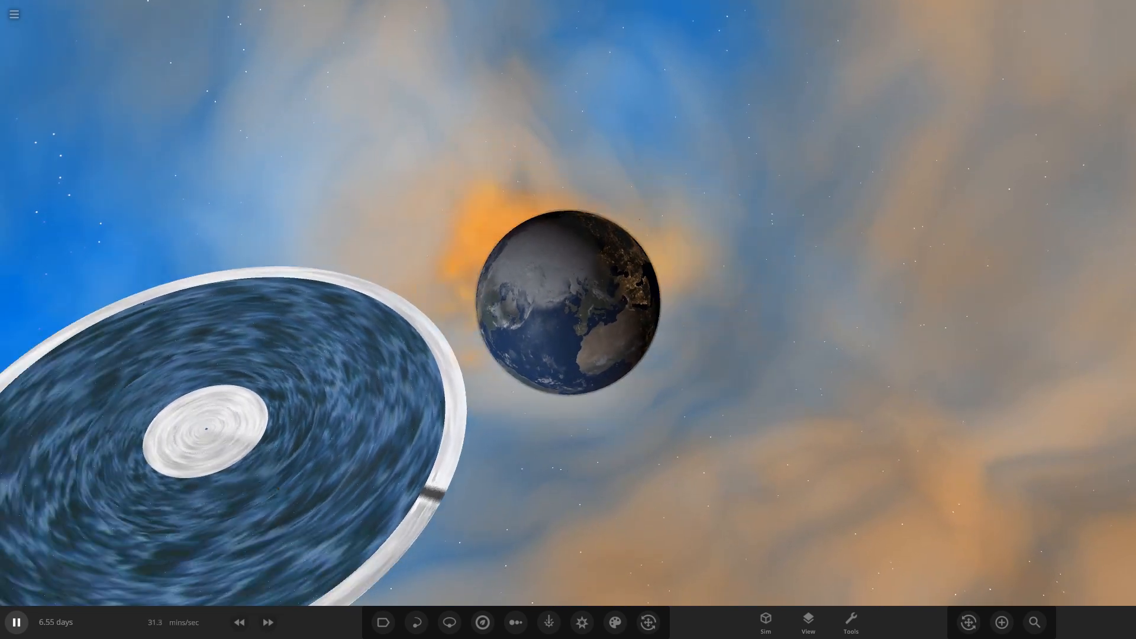
{"action": "left_click", "coordinate": [267, 622]}
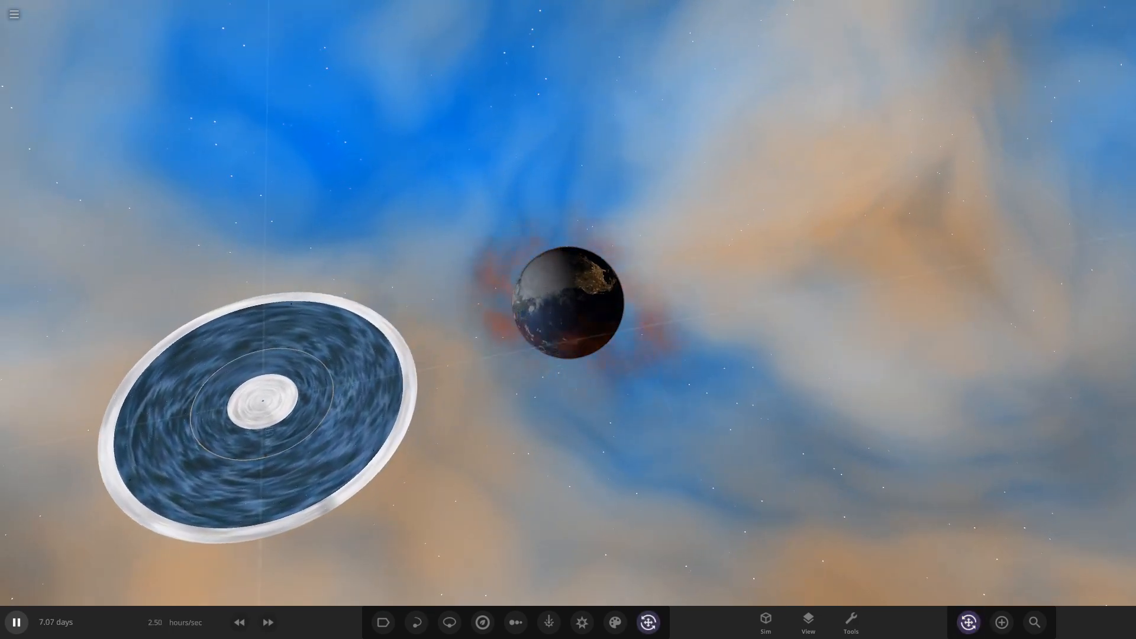
Select the Flat Earther object at the disk centre and zoom in on the disk.
{"action": "left_click", "coordinate": [570, 300]}
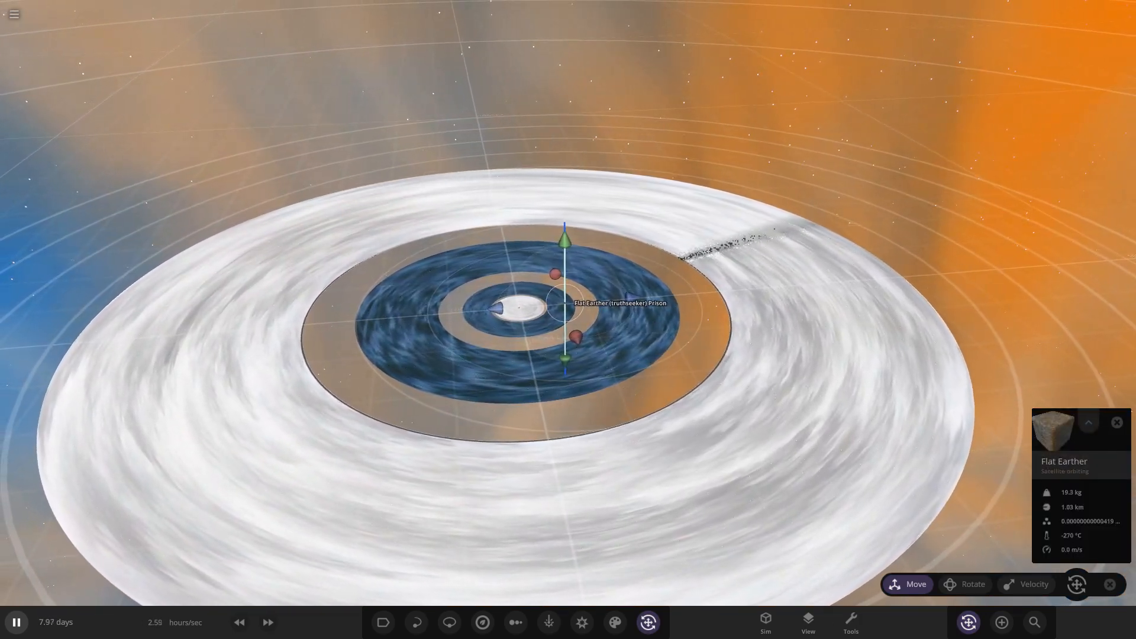
{"action": "scroll", "scroll_direction": "down", "scroll_amount": 3}
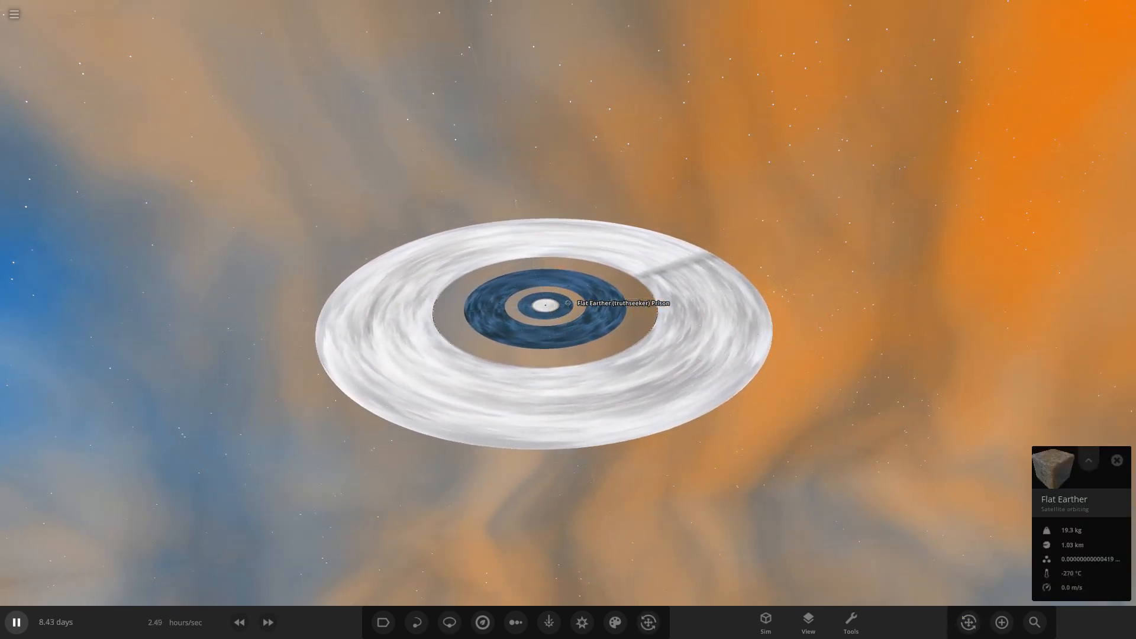
Place a Jupiter beside the disk from the Add catalogue, then close the catalogue.
{"action": "left_click", "coordinate": [1001, 622]}
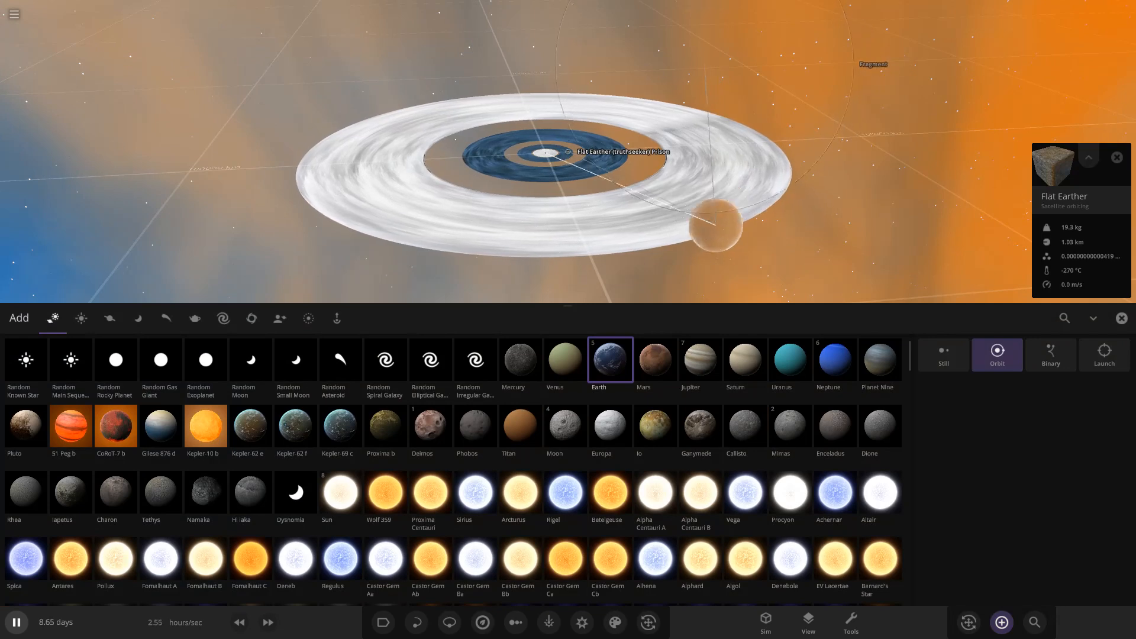
{"action": "left_click", "coordinate": [698, 360]}
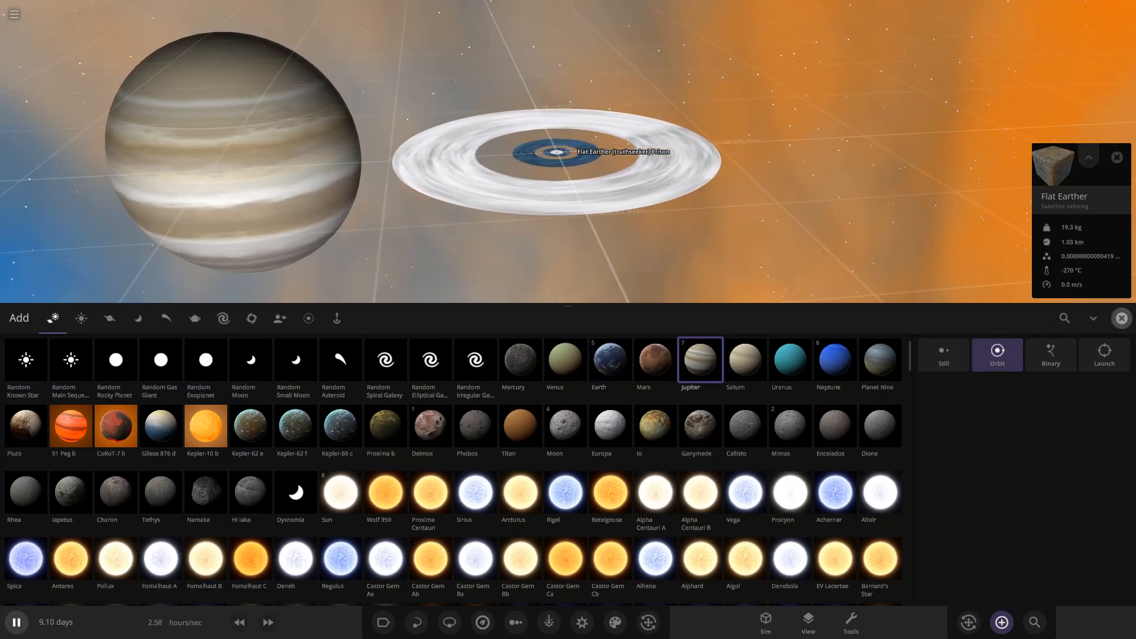
{"action": "left_click", "coordinate": [1120, 318]}
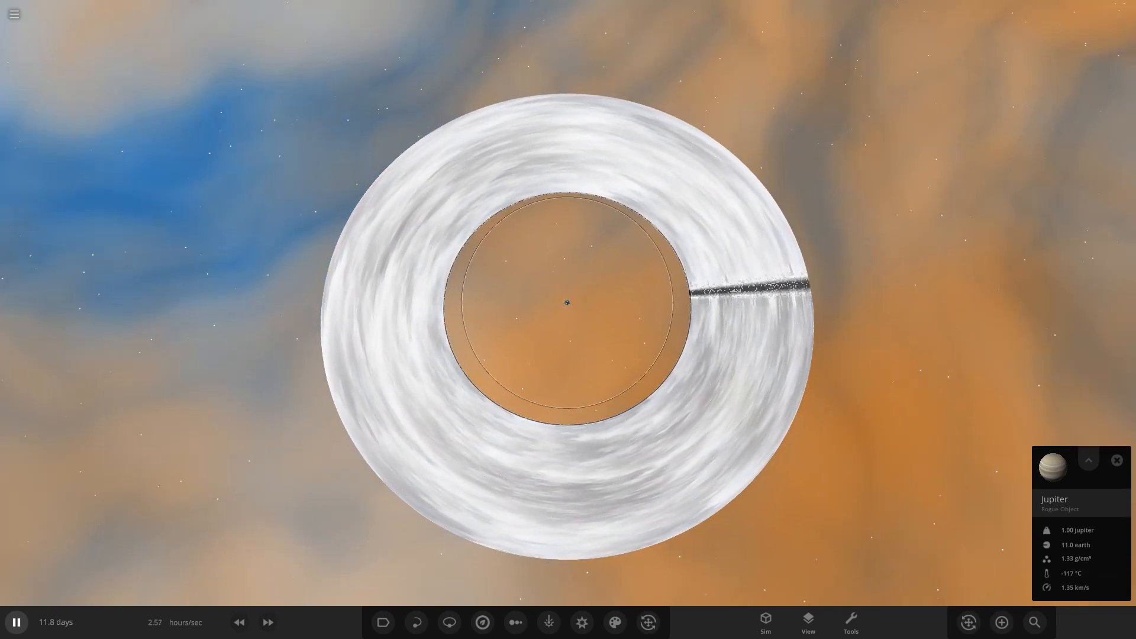
Add Suns near the white ice ring from the Add catalogue, then close it.
{"action": "left_click", "coordinate": [1001, 622]}
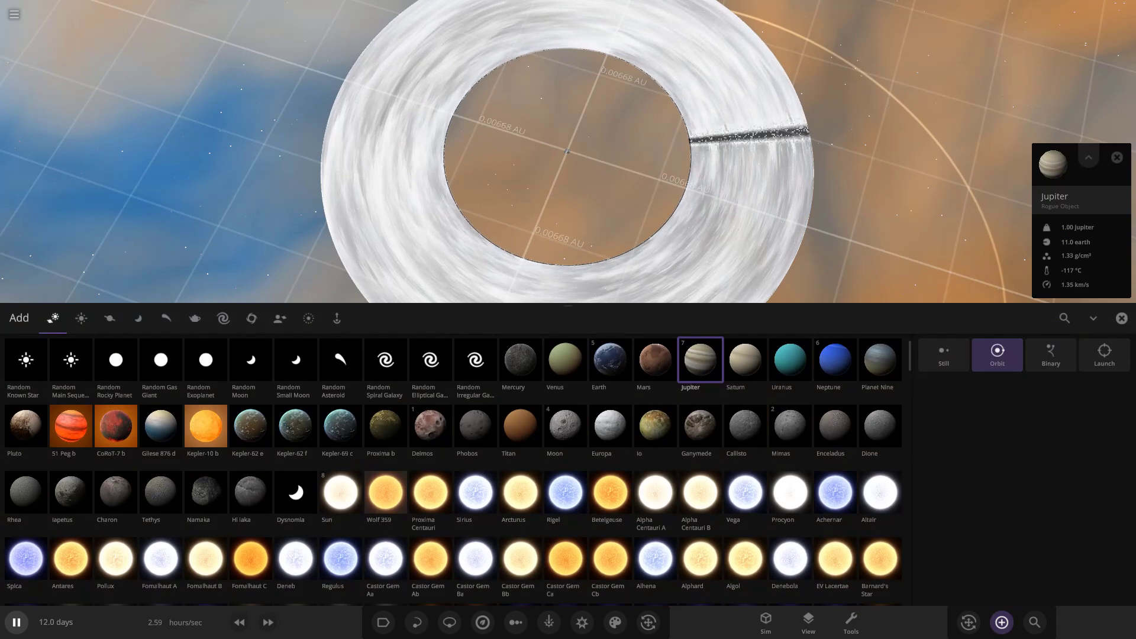
{"action": "left_click", "coordinate": [339, 492]}
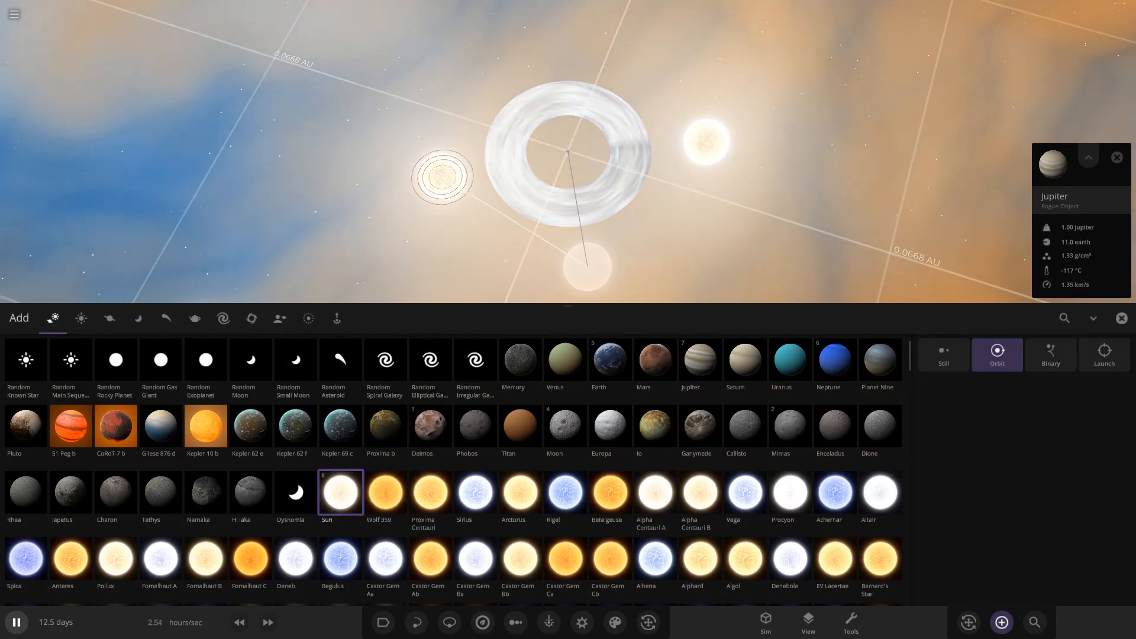
{"action": "left_click", "coordinate": [1121, 319]}
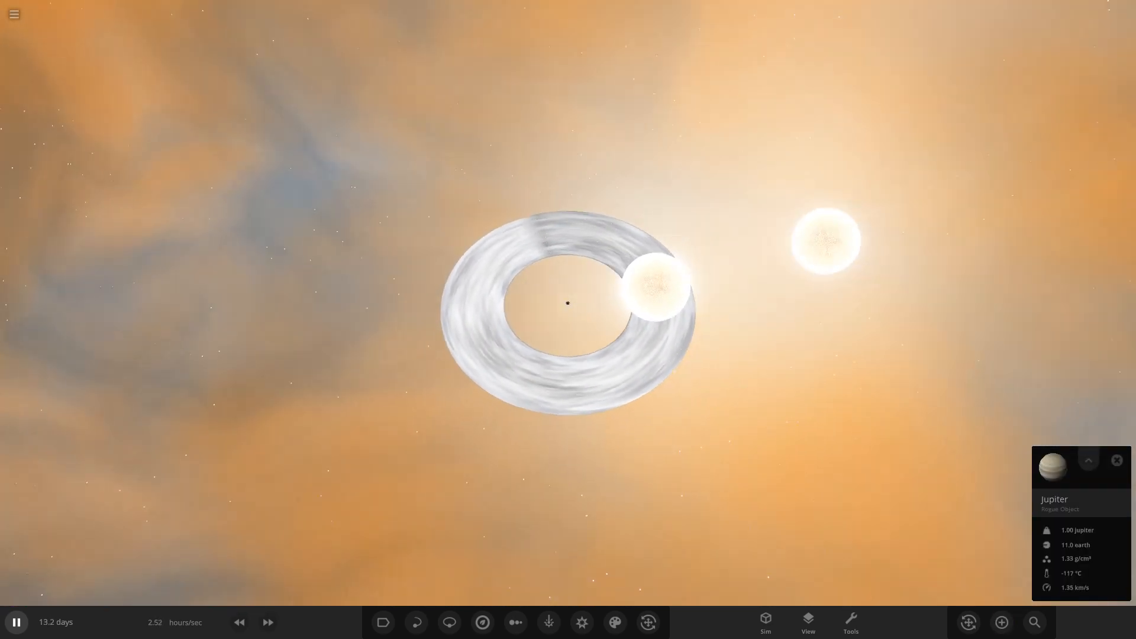
Select a Sun and the Secret NASA ISS, then add a Rigel star at the disk centre.
{"action": "left_click", "coordinate": [838, 294]}
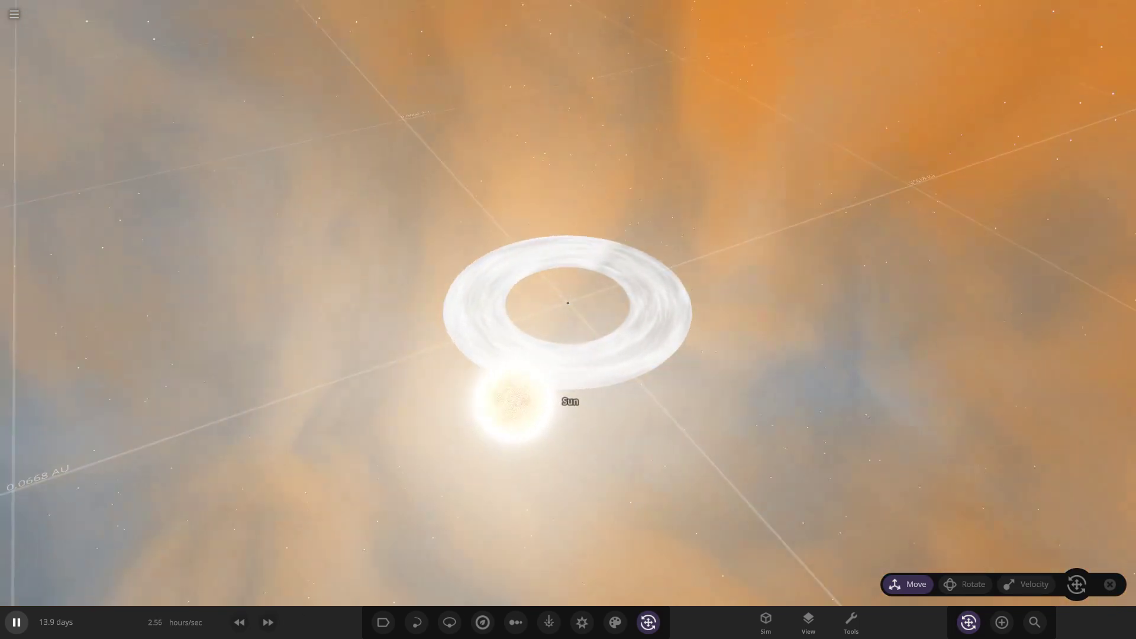
{"action": "left_click", "coordinate": [512, 400]}
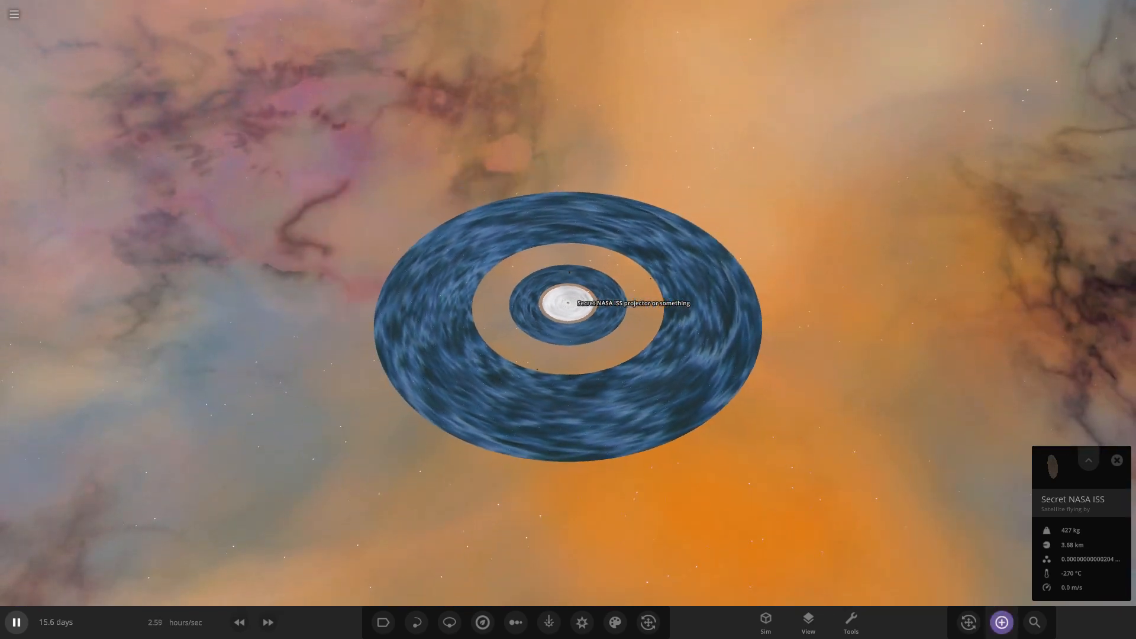
{"action": "left_click", "coordinate": [1000, 621]}
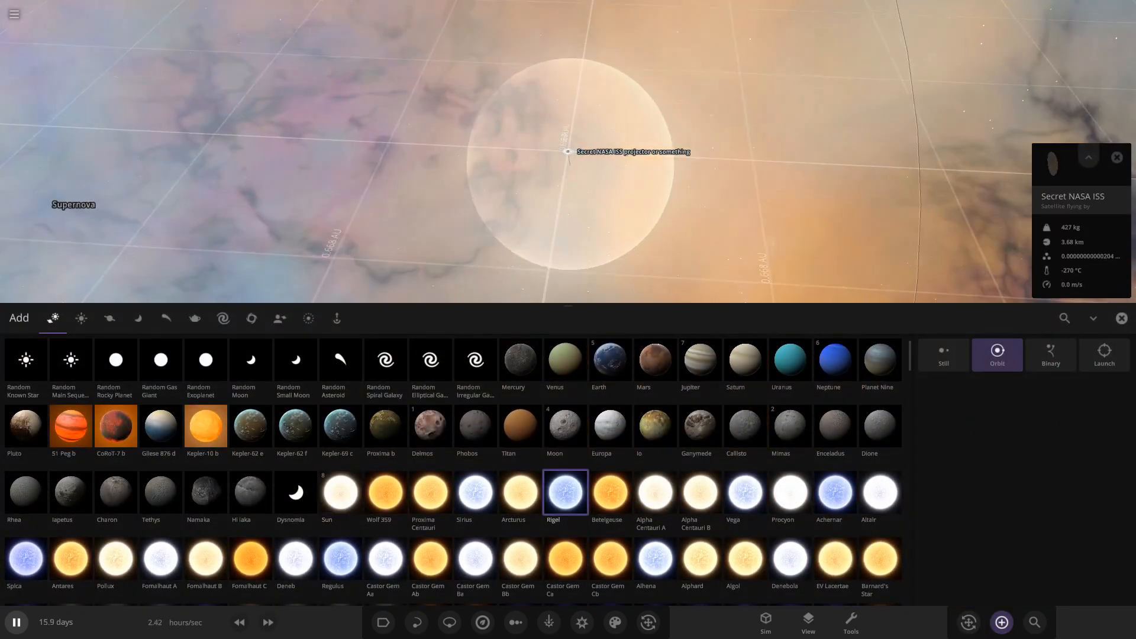
{"action": "left_click", "coordinate": [564, 492]}
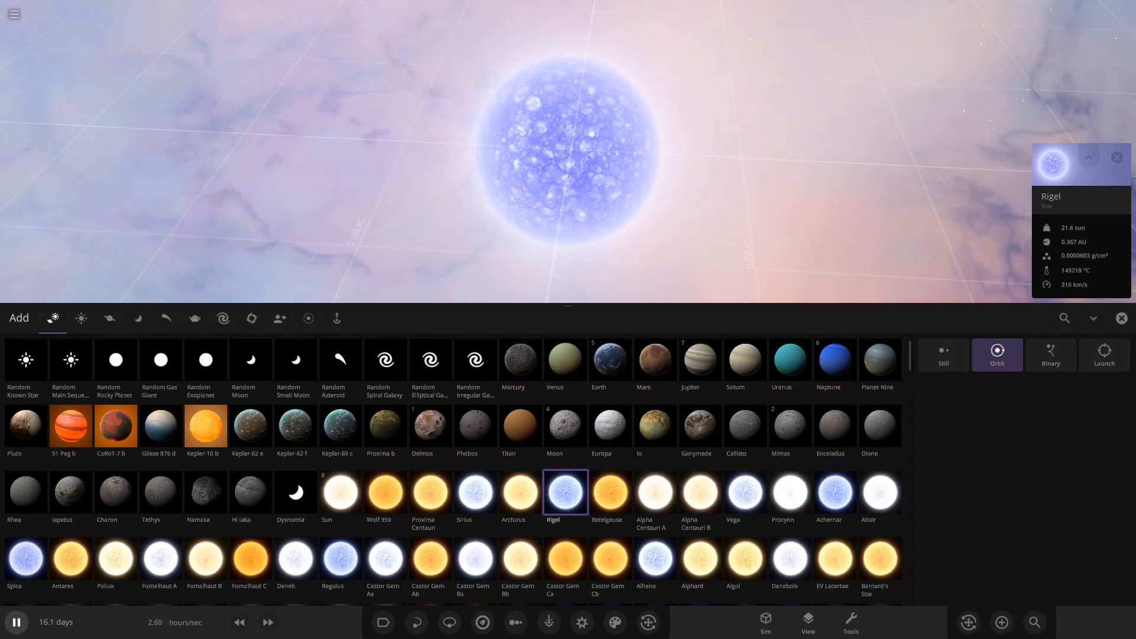